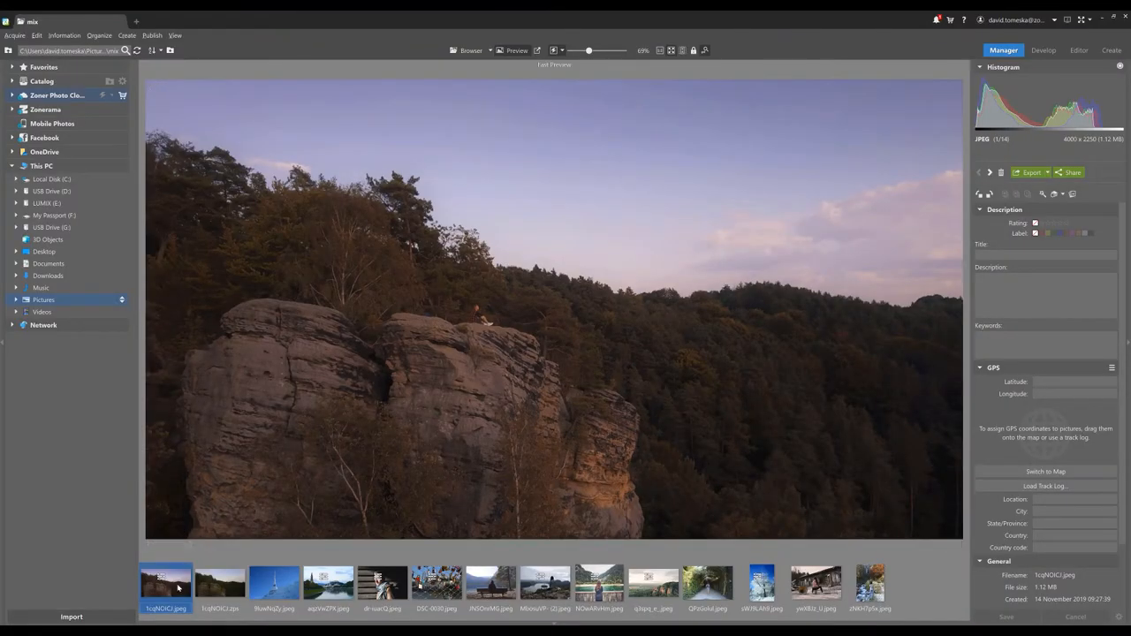
mouse_move(778, 283)
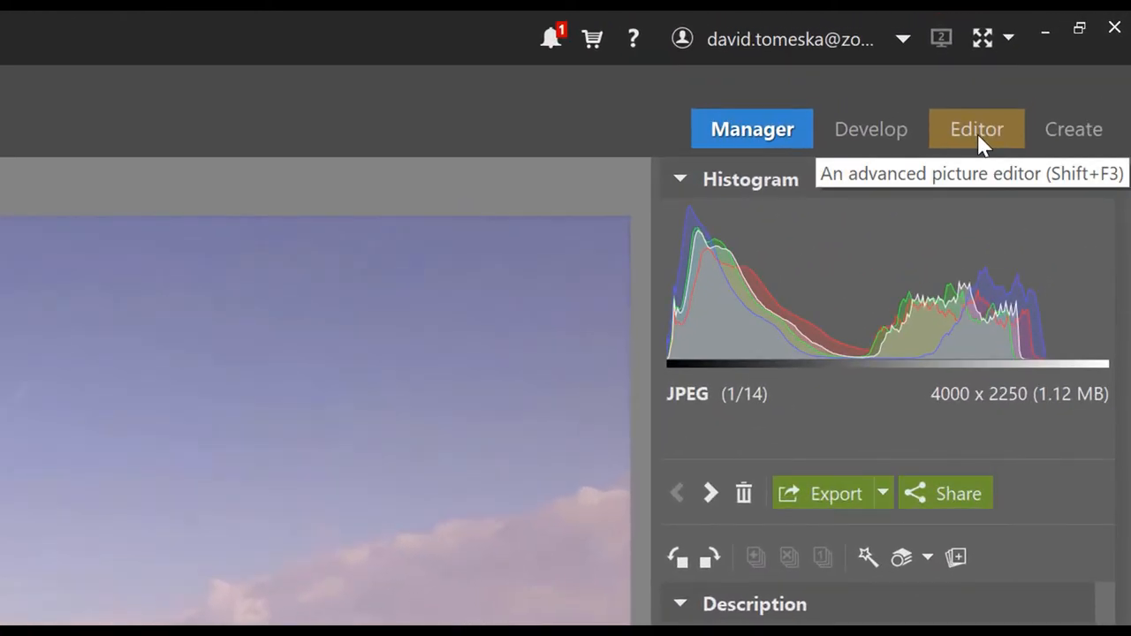
- Switch the rock landscape photo into the Editor module
click(975, 129)
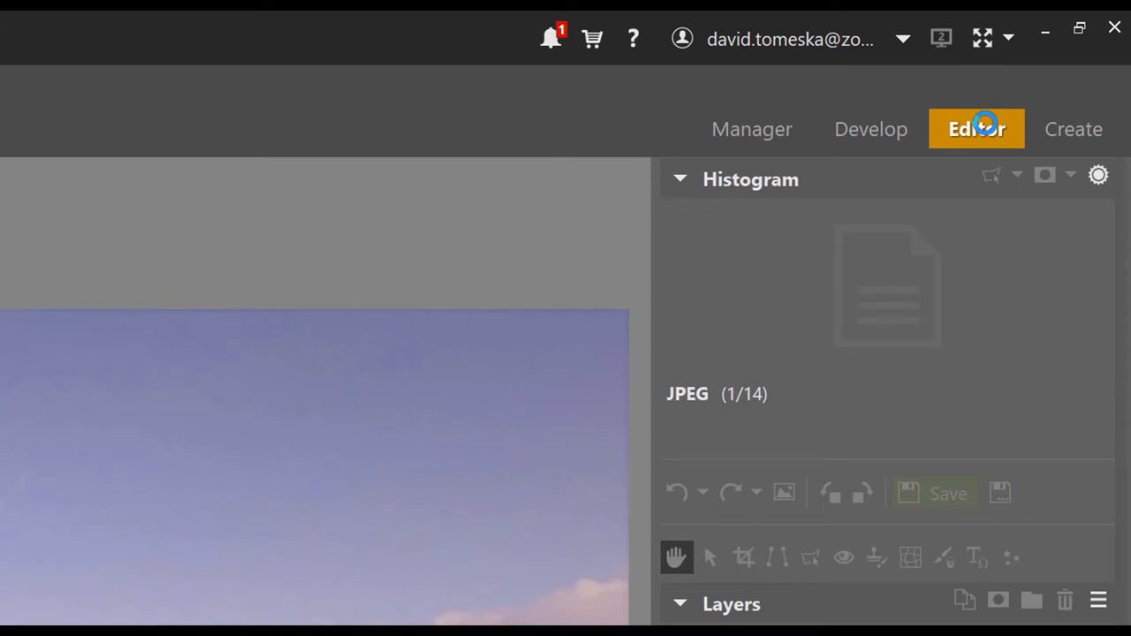
click(983, 127)
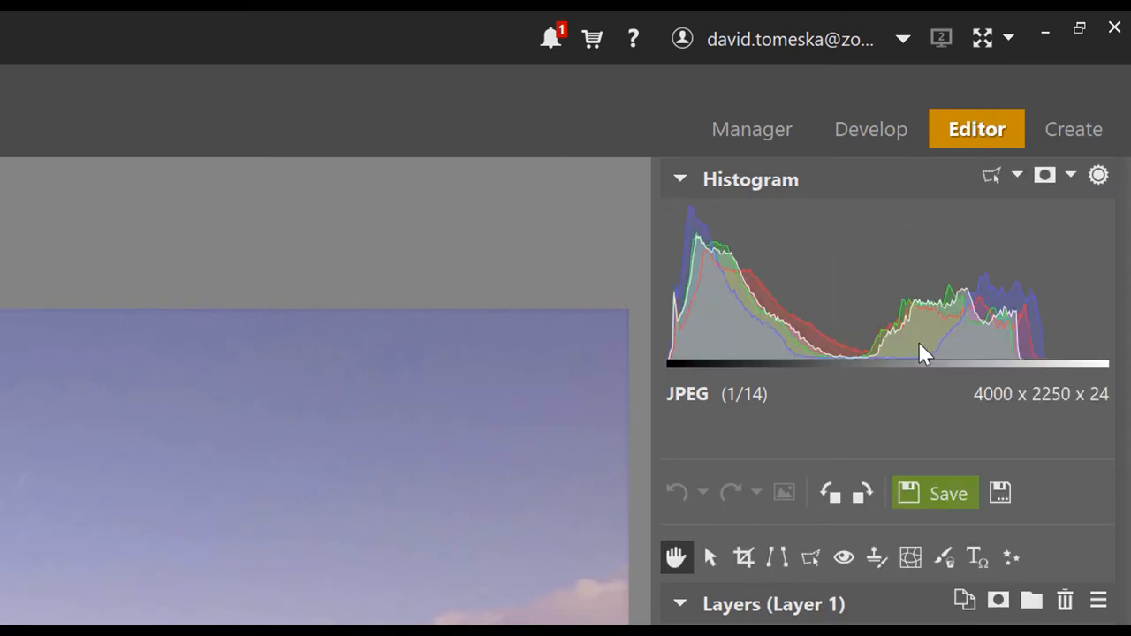
mouse_move(1079, 380)
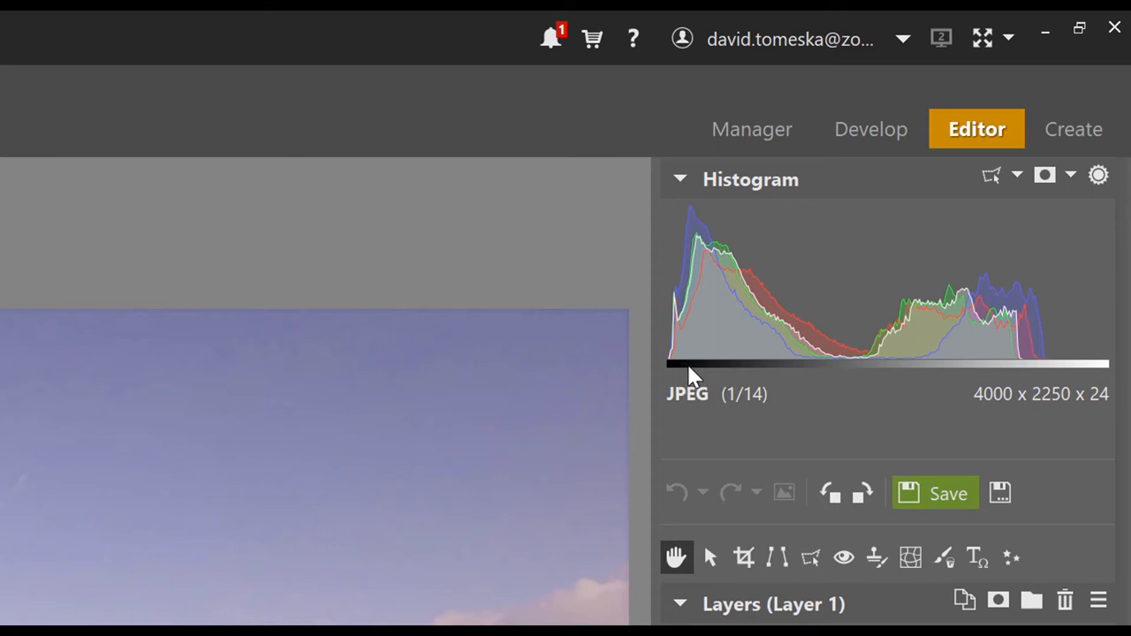
mouse_move(687, 194)
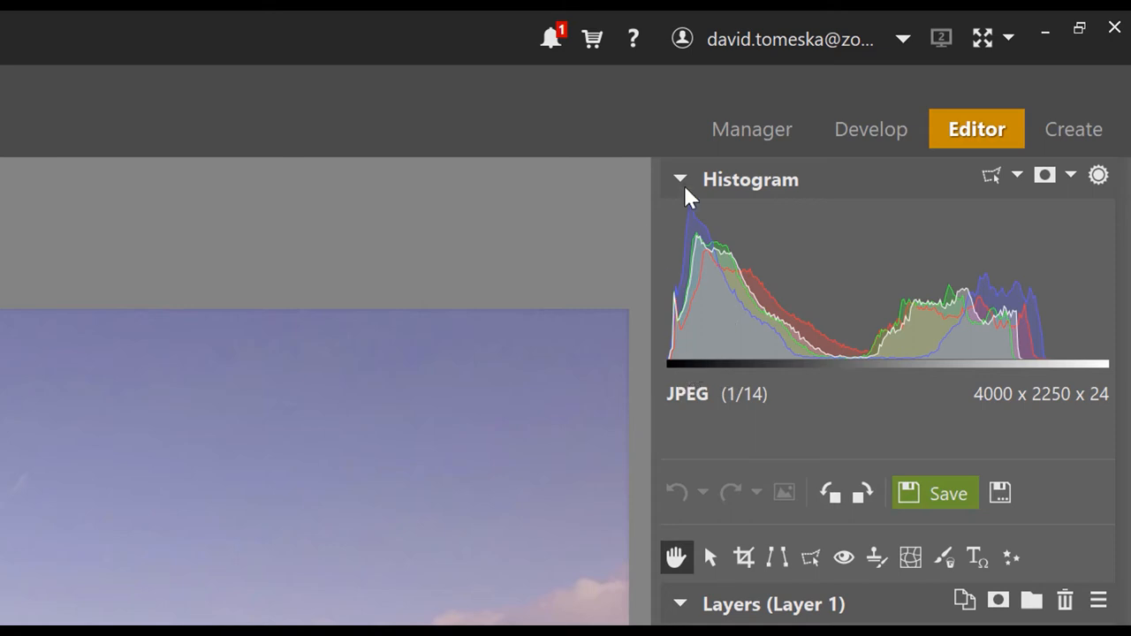
- Collapse the Histogram in the right panel to give the layers list more room
click(682, 178)
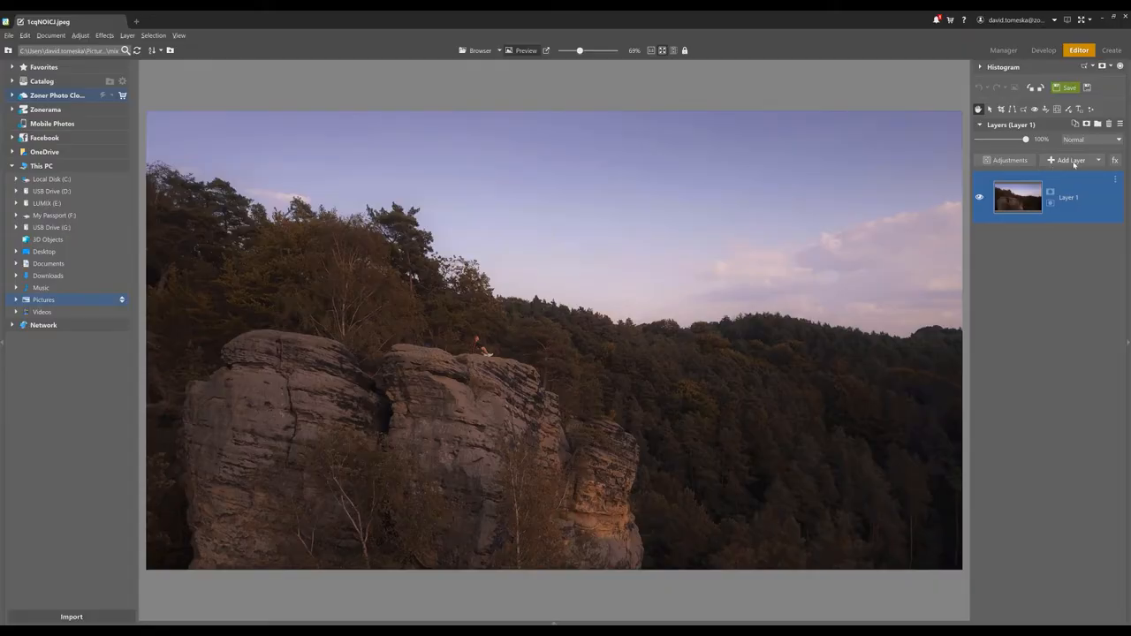
- Add an empty Layer 2 above the photo and show the Add Layer options list
click(1066, 159)
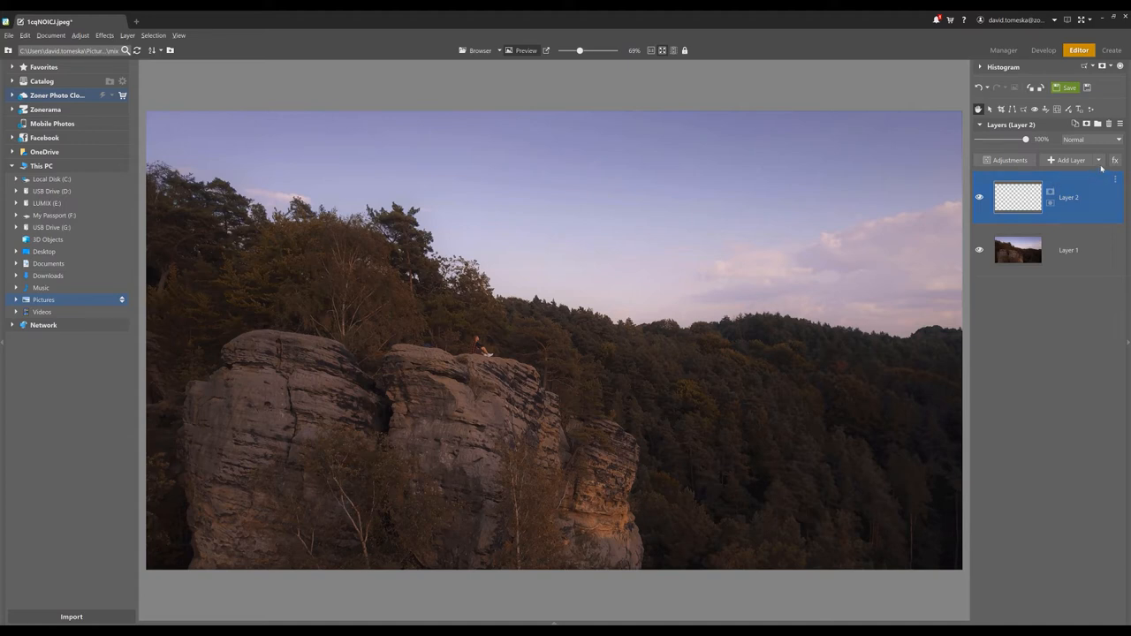
click(1069, 159)
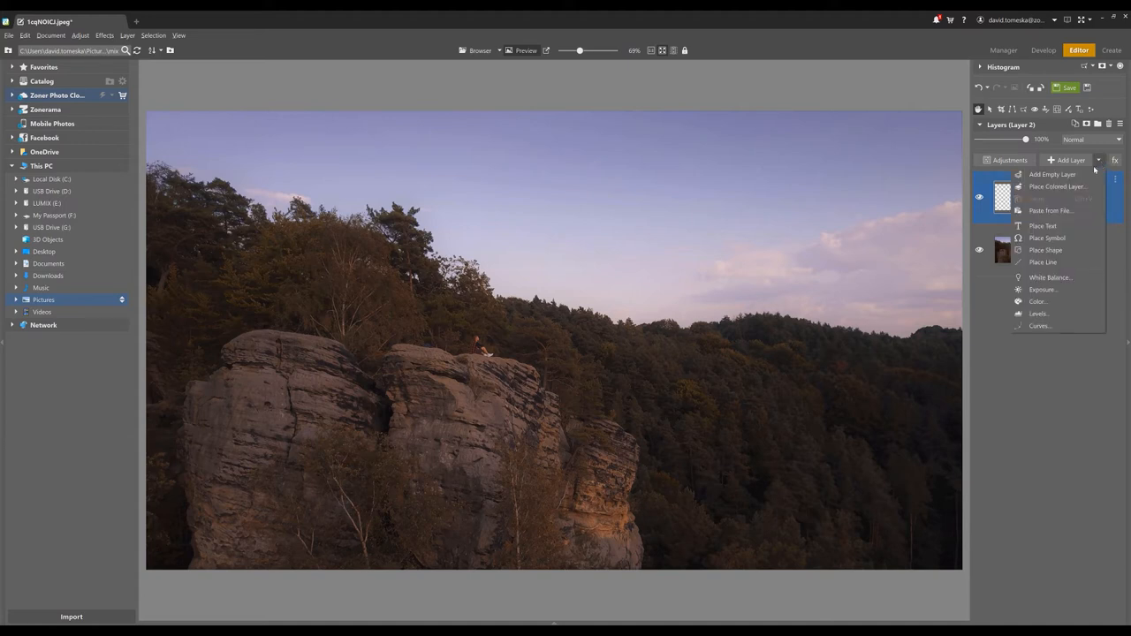
mouse_move(1050, 277)
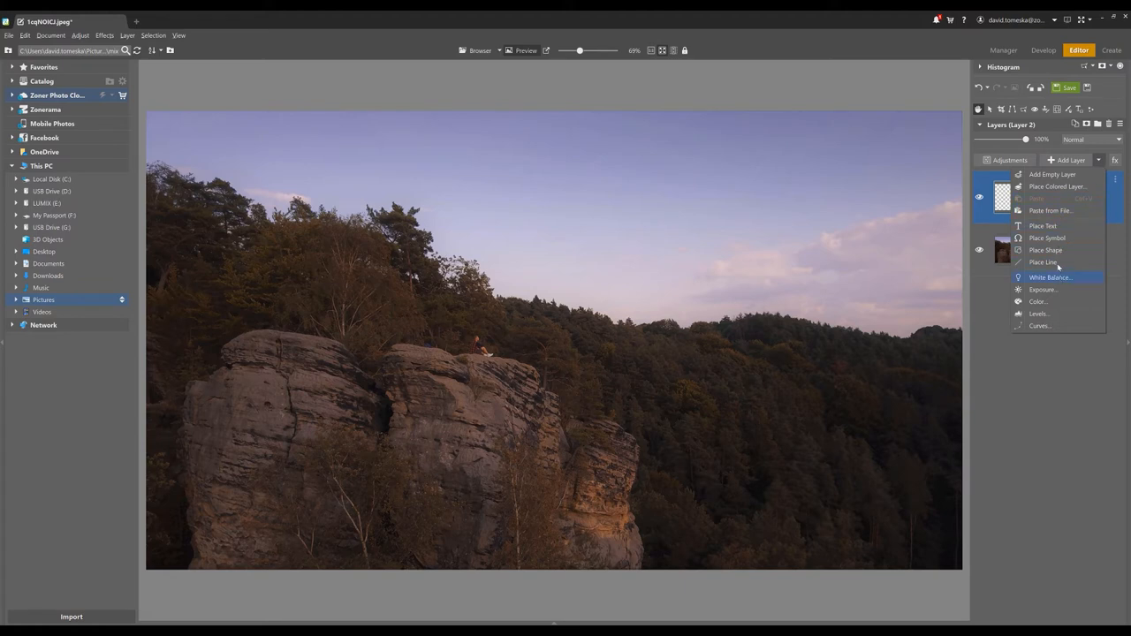
mouse_move(1039, 175)
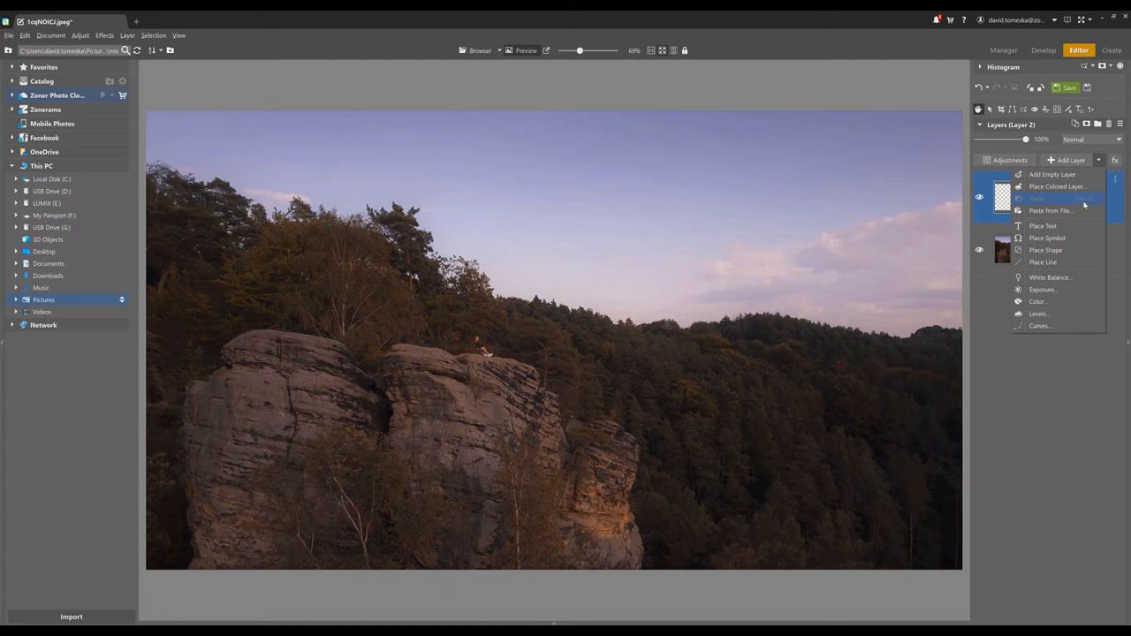
mouse_move(1060, 212)
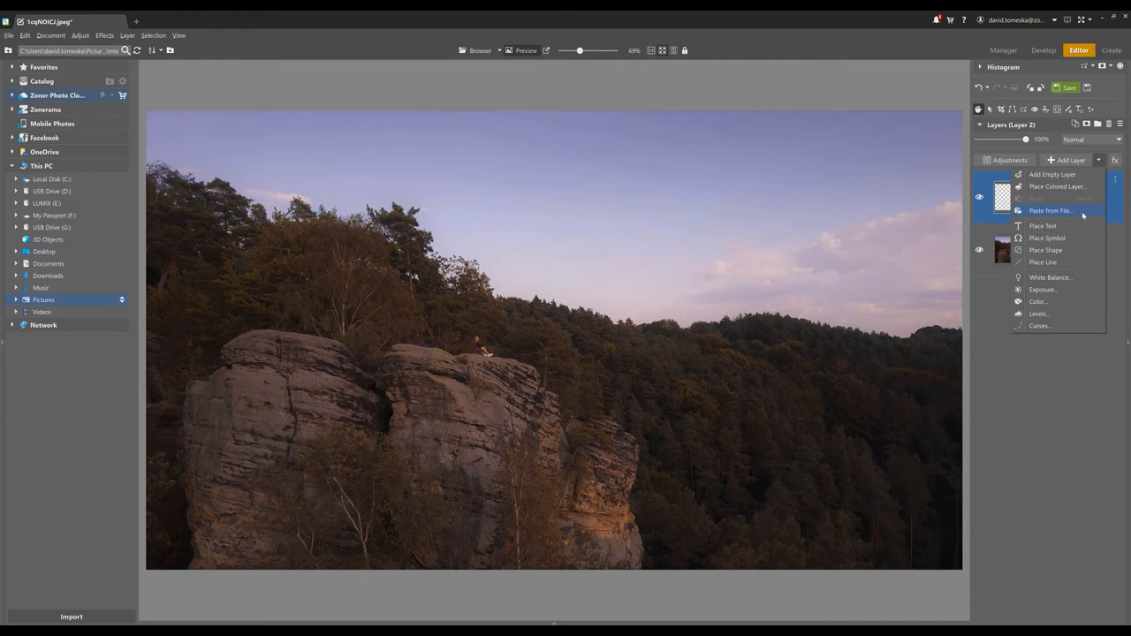
- Paste the birds image from Downloads as a new Layer 3 via Paste from File
click(1050, 211)
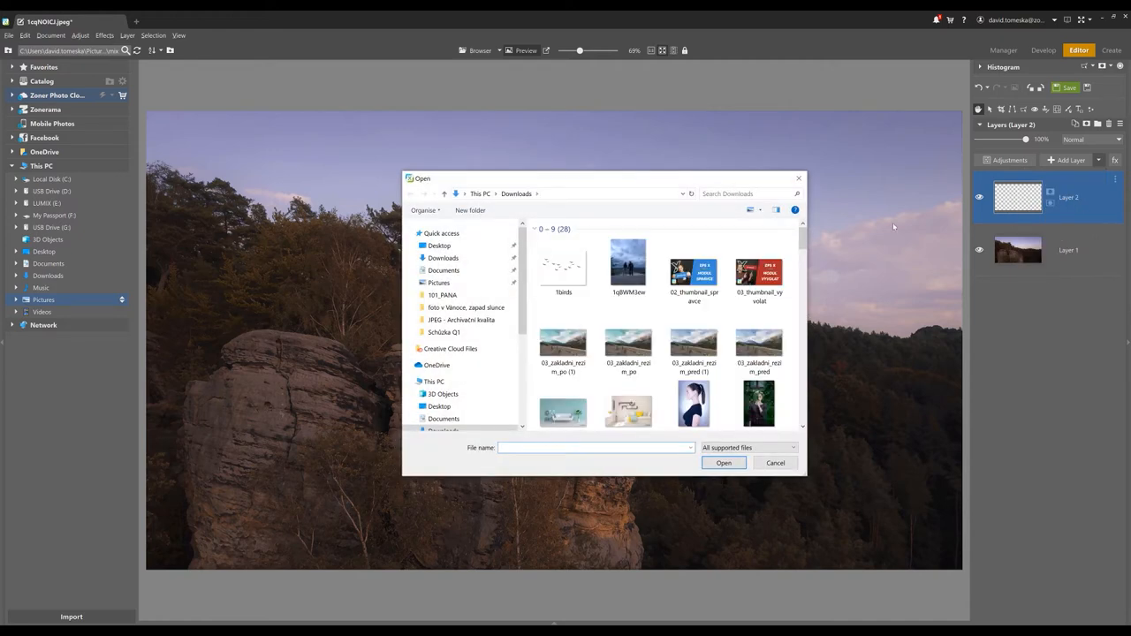
click(562, 265)
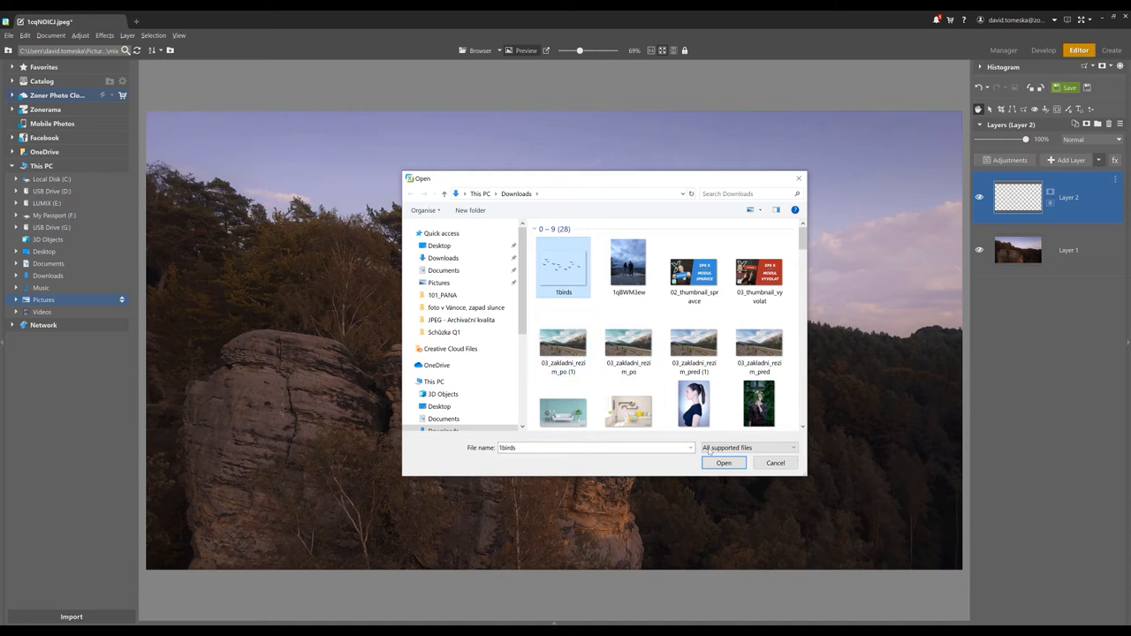
click(725, 463)
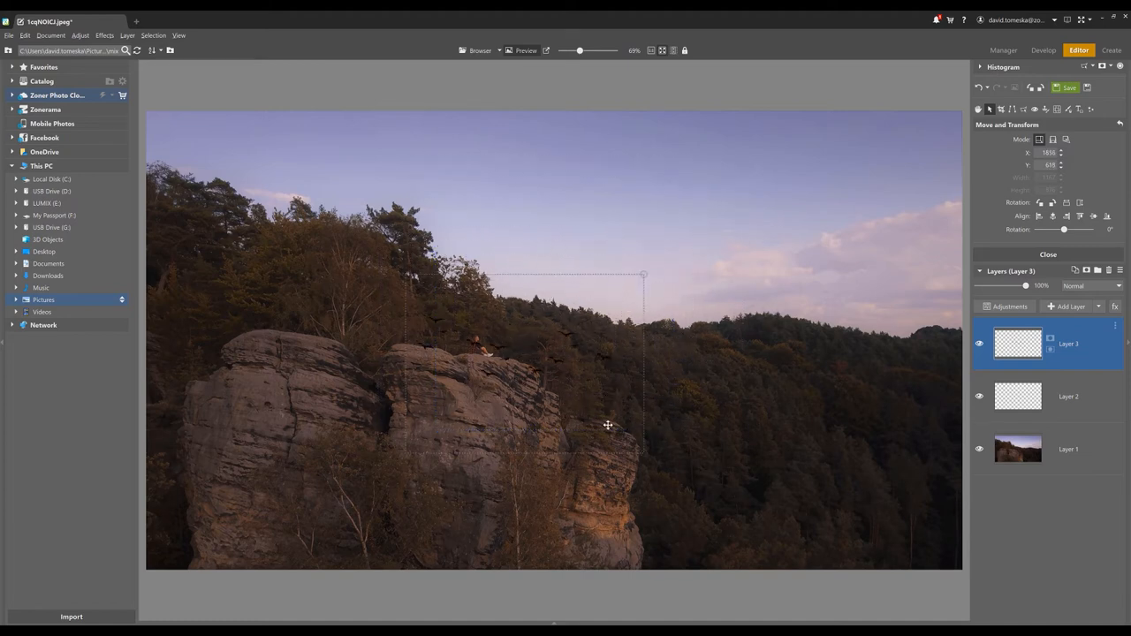
- Shrink the flock of birds and position it in the upper-right sky, then apply the transform
drag(608, 424, 686, 417)
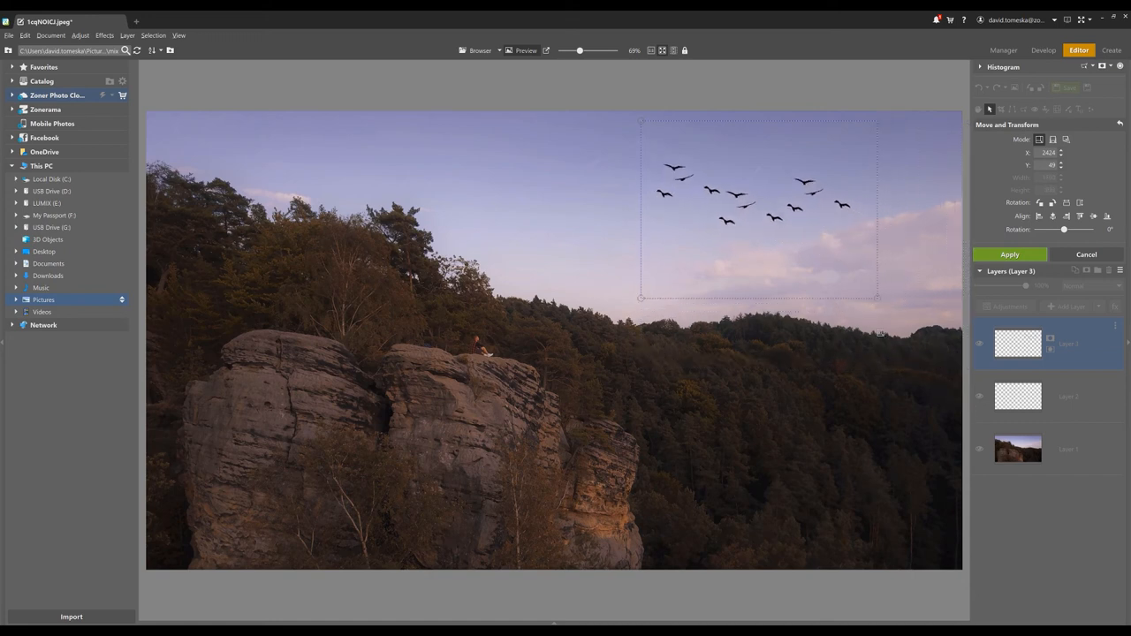
drag(880, 299, 786, 230)
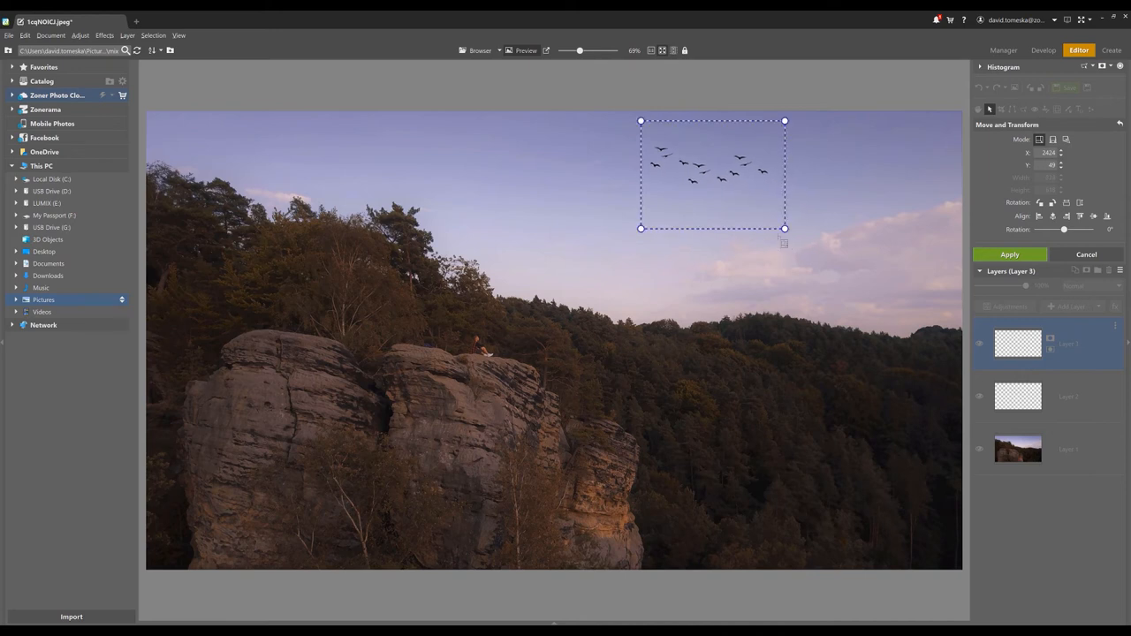
drag(710, 173, 776, 209)
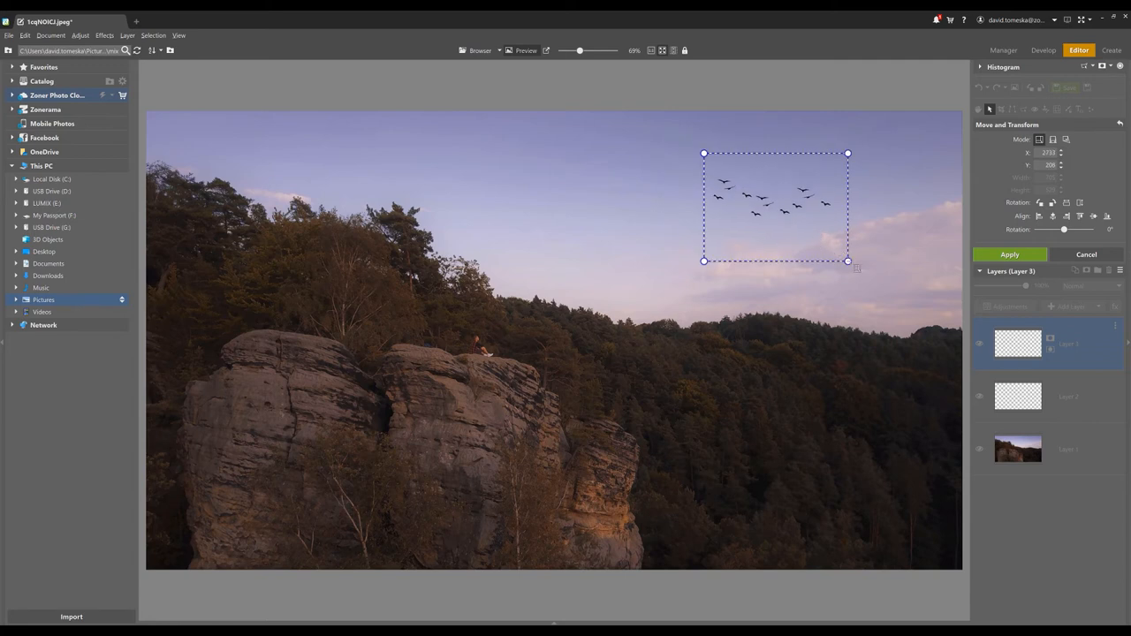
click(1010, 255)
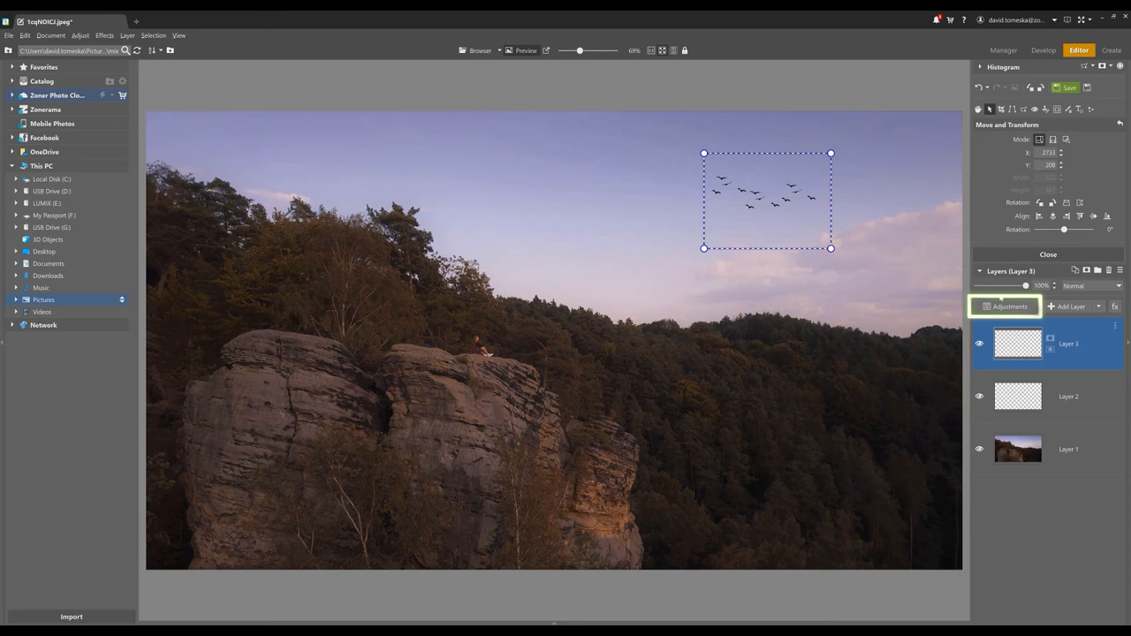
- Apply a Directional blur adjustment to the birds layer
click(1007, 306)
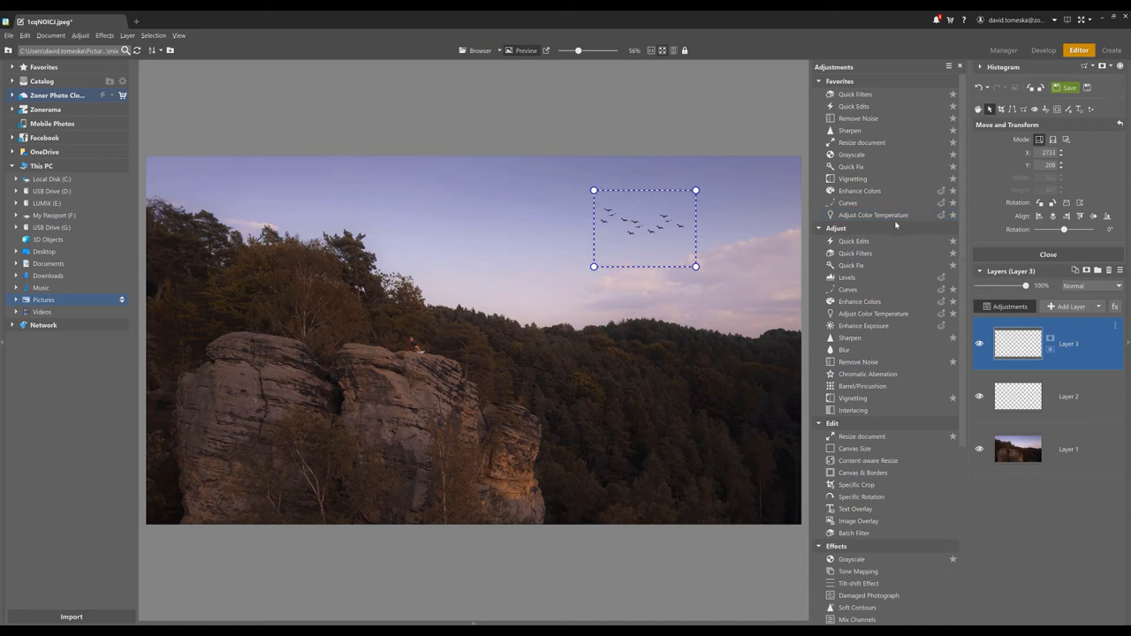
mouse_move(842, 350)
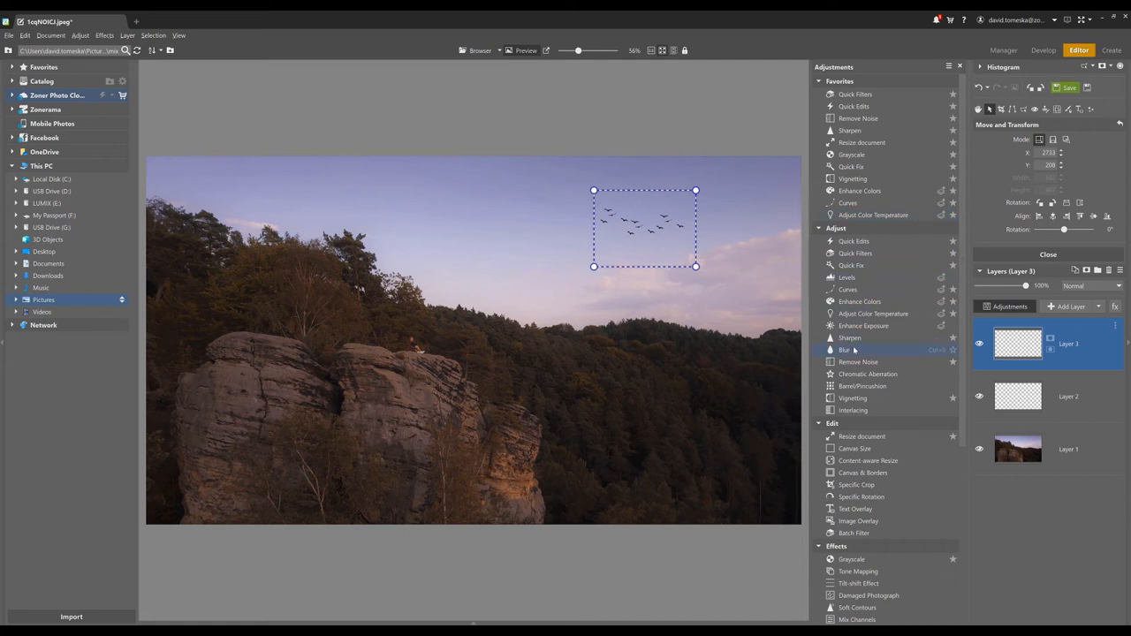
click(841, 350)
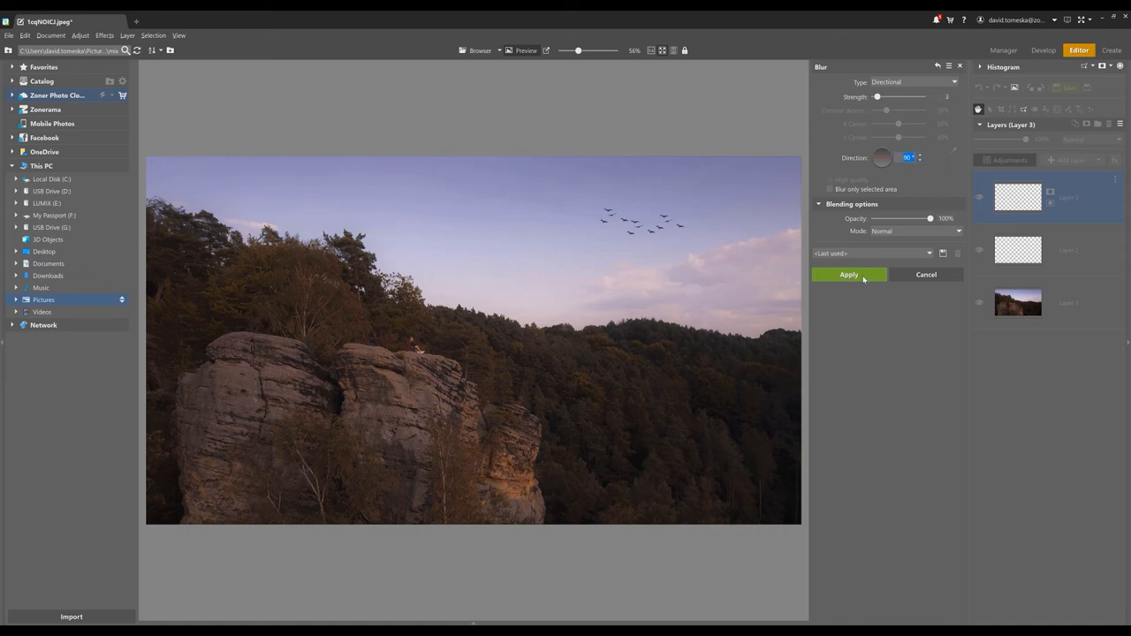
click(848, 274)
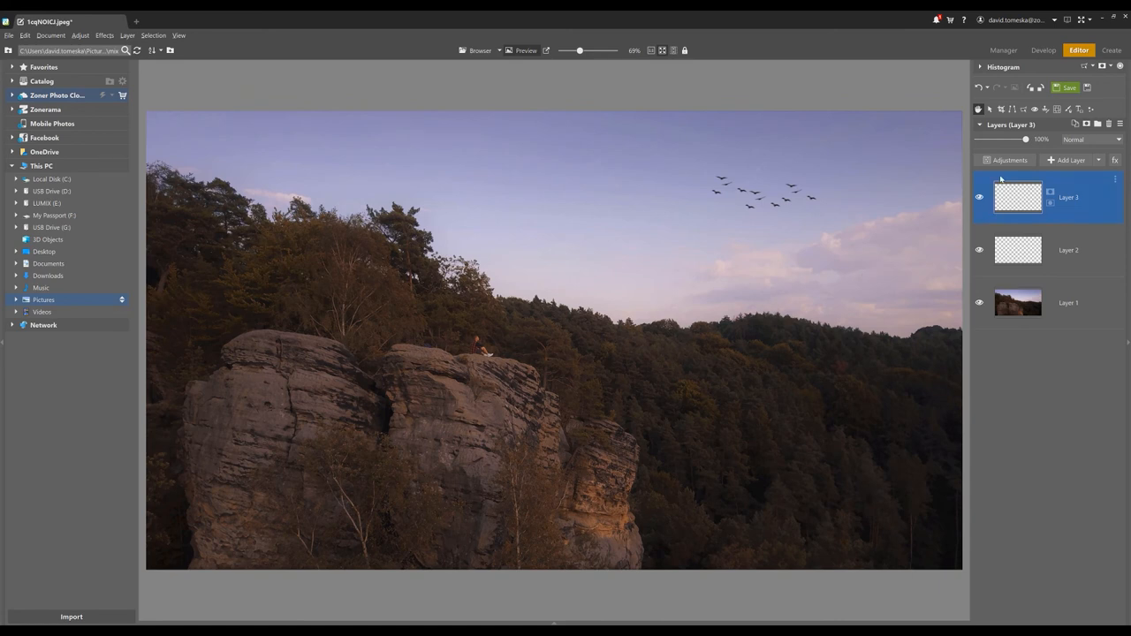
- Move Grayscale below Curves in the Favorites adjustments list and close the list
click(1007, 159)
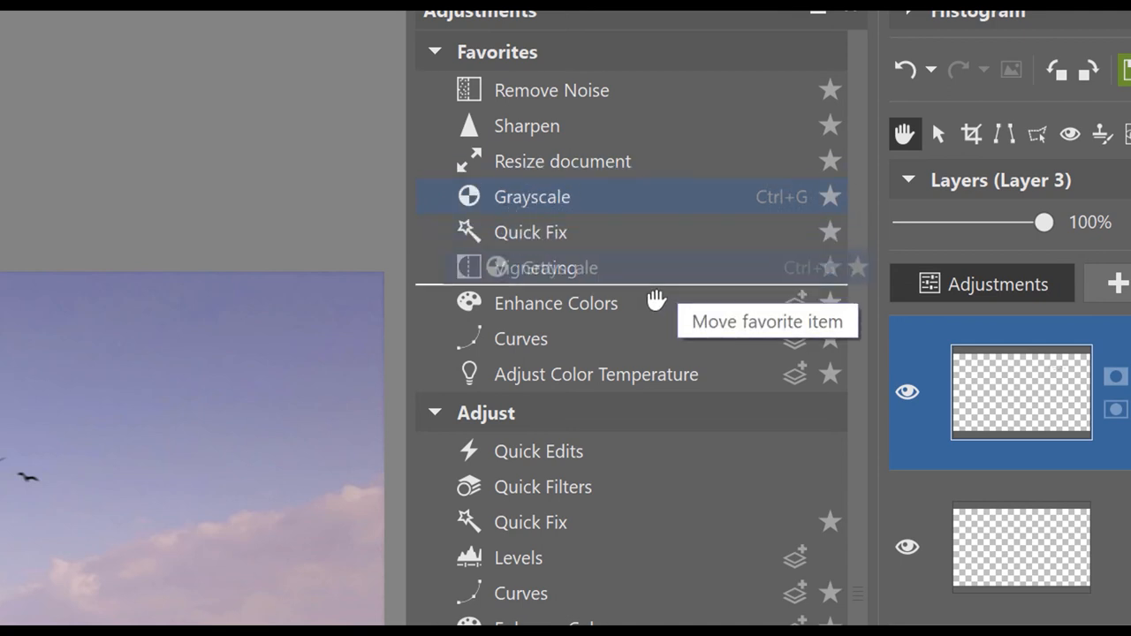
drag(544, 269, 534, 231)
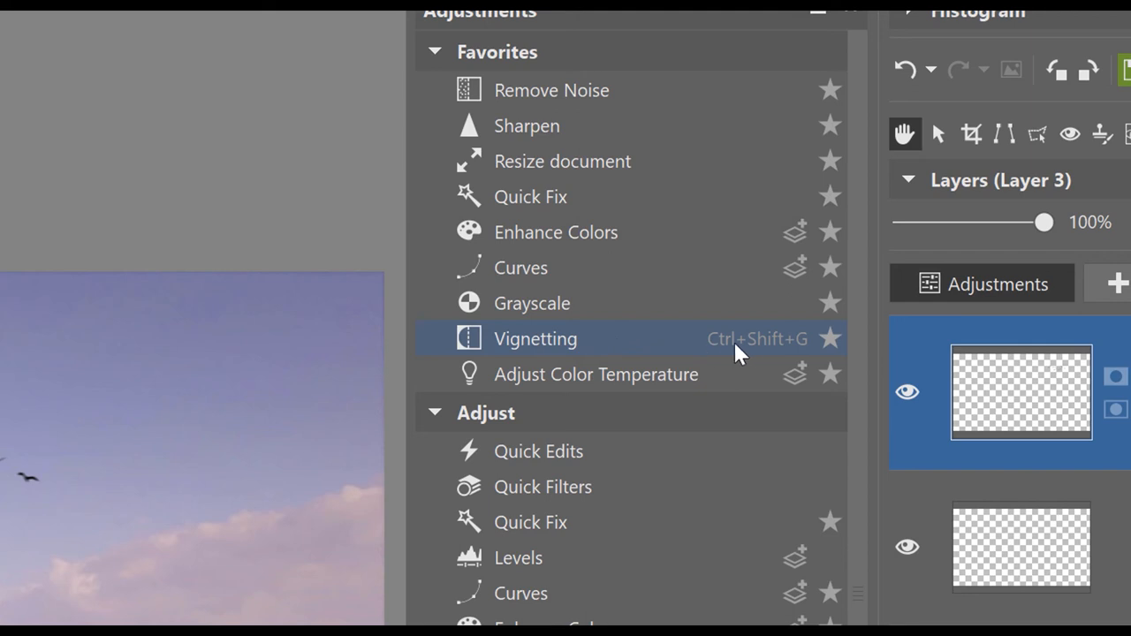
mouse_move(757, 357)
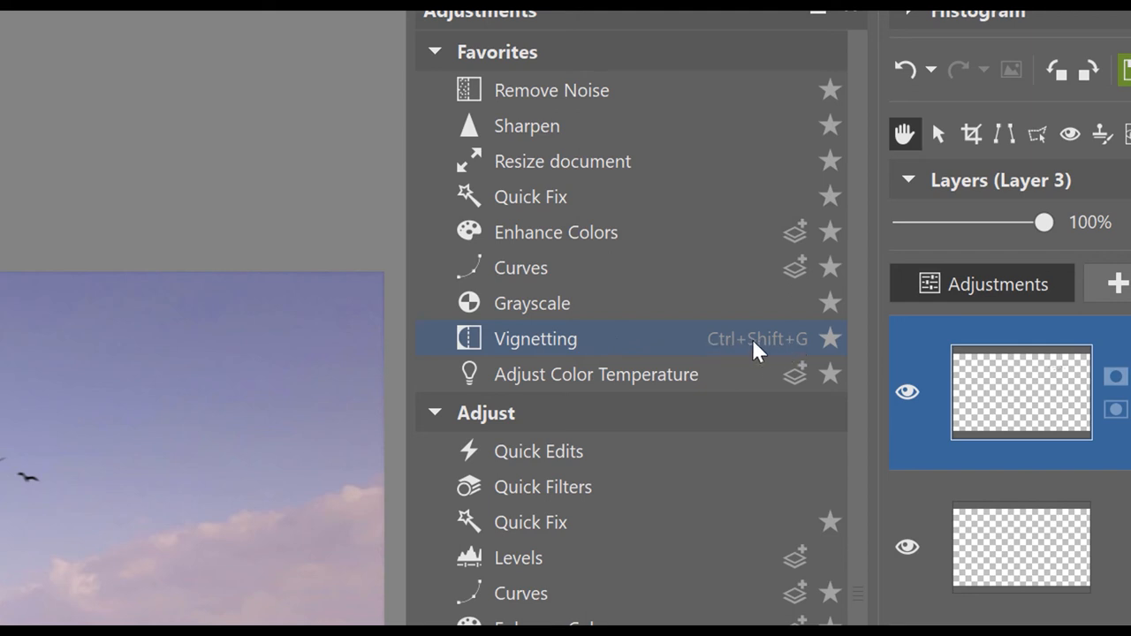
mouse_move(756, 307)
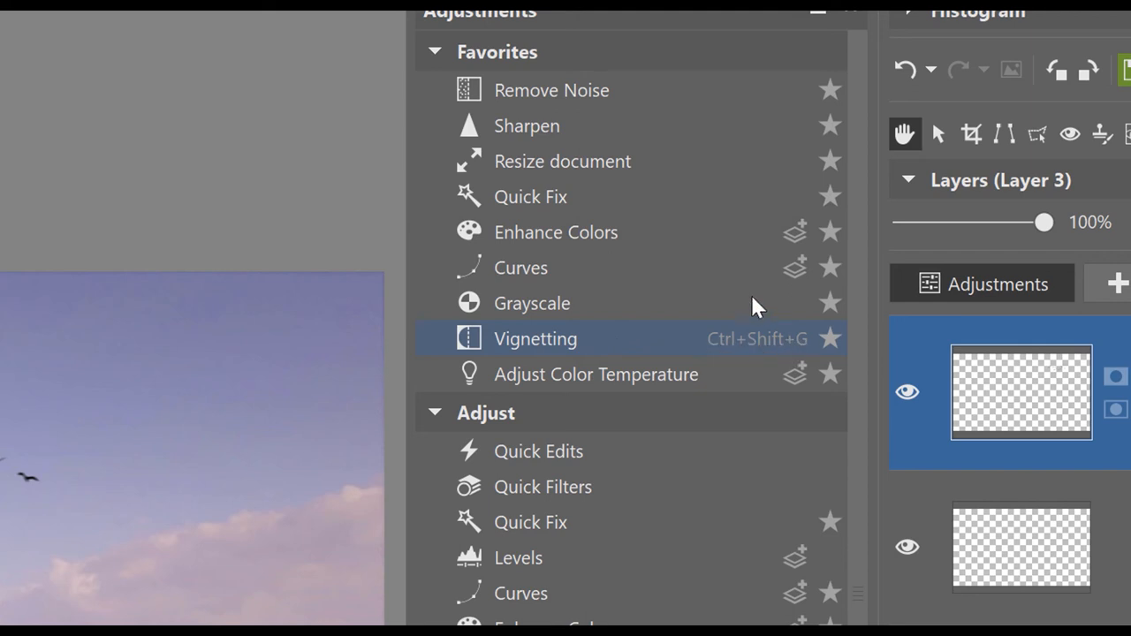
mouse_move(751, 276)
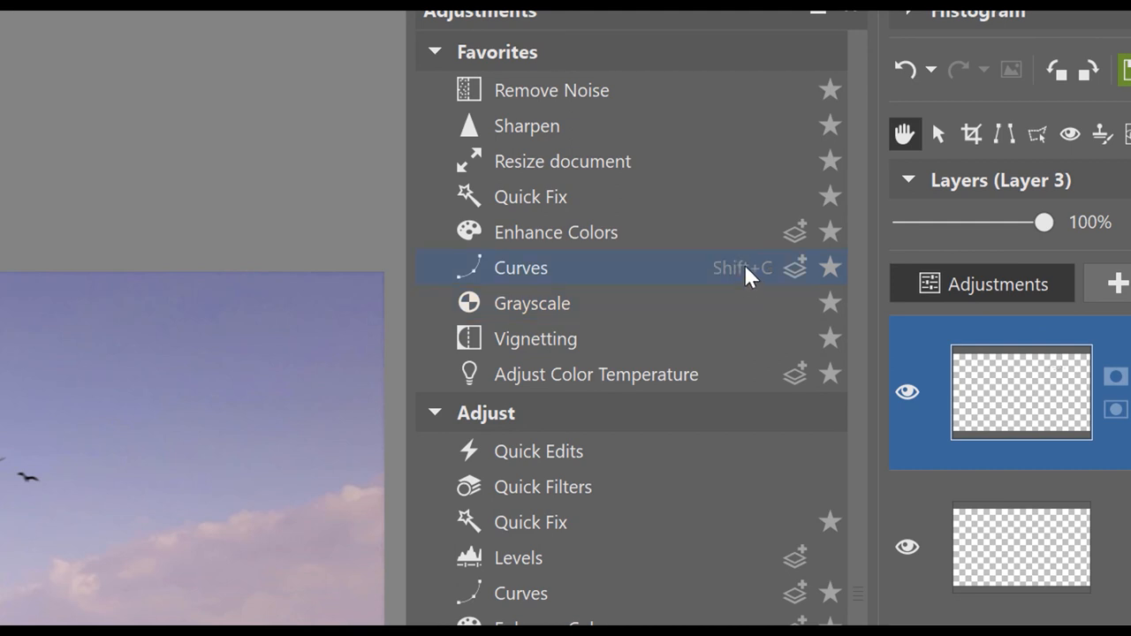
mouse_move(735, 282)
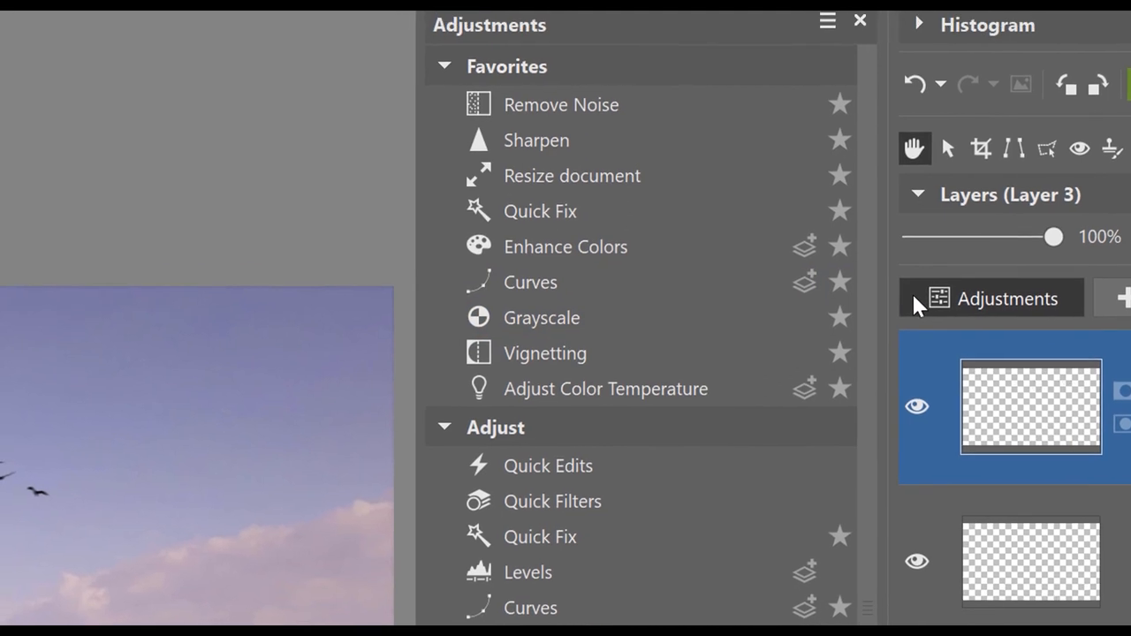
click(859, 22)
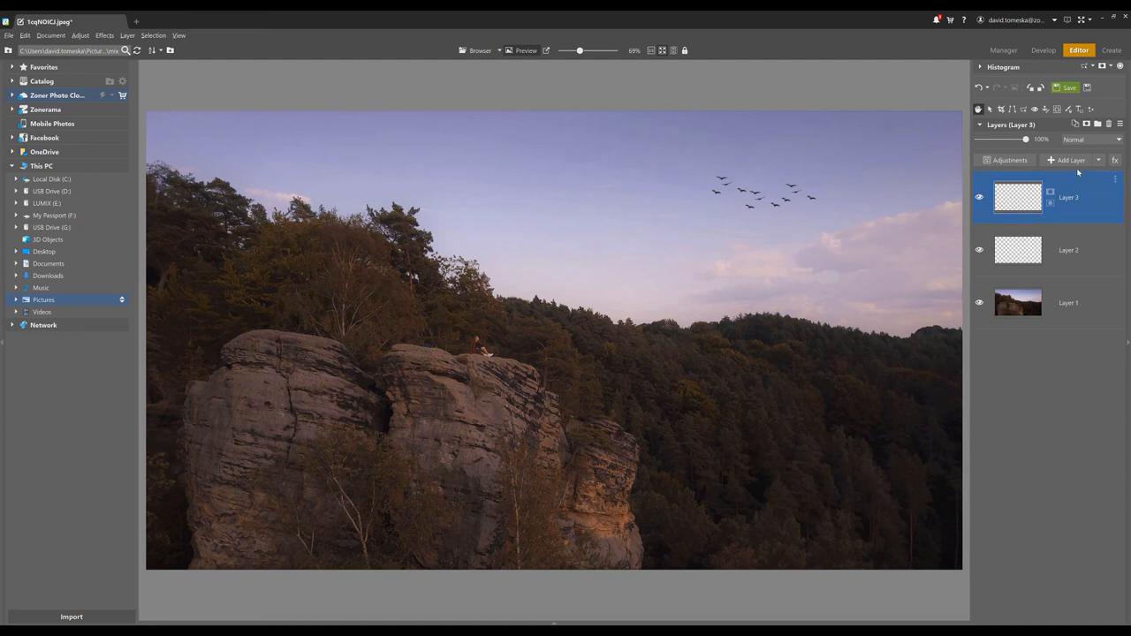
mouse_move(1085, 122)
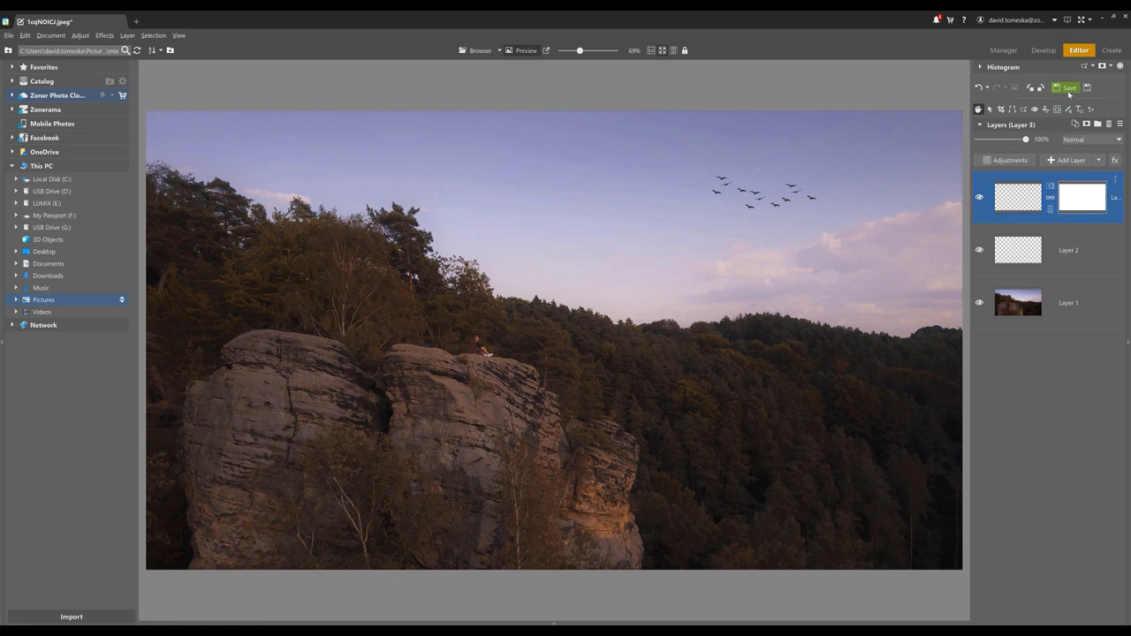
- Start saving the photo and confirm past the non-destructive edits warning
click(1067, 84)
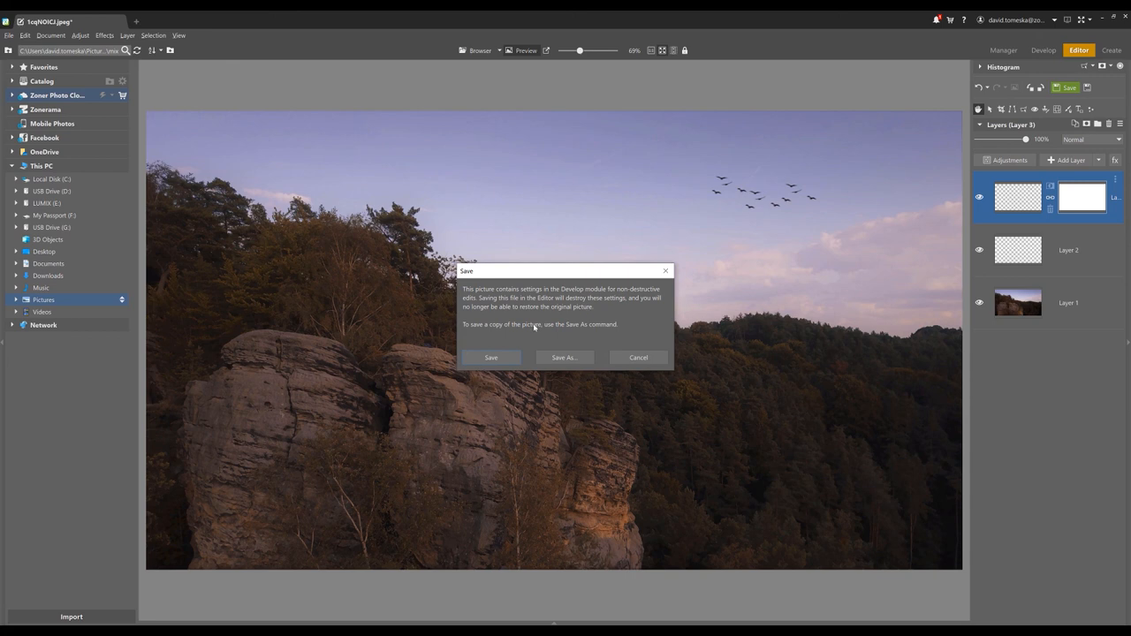
click(491, 357)
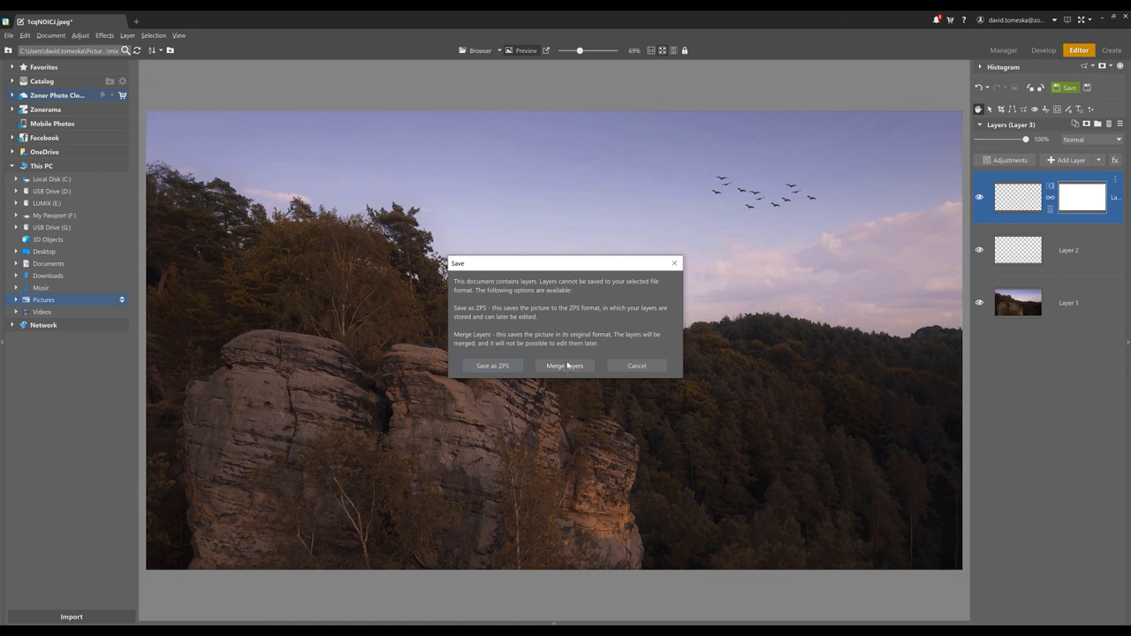
mouse_move(577, 378)
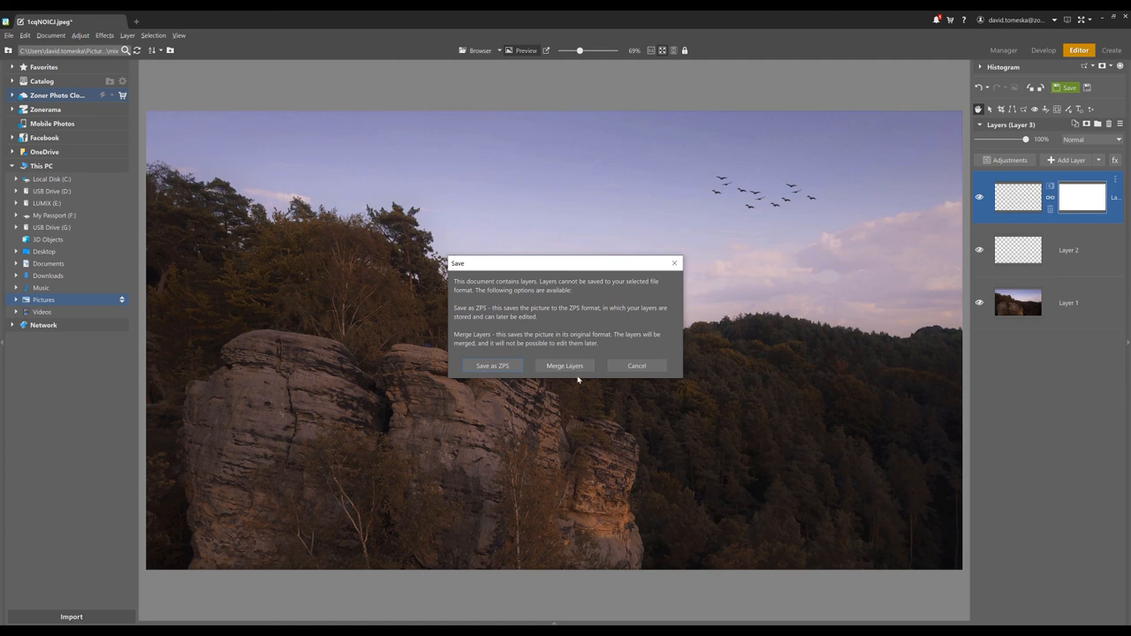
mouse_move(494, 367)
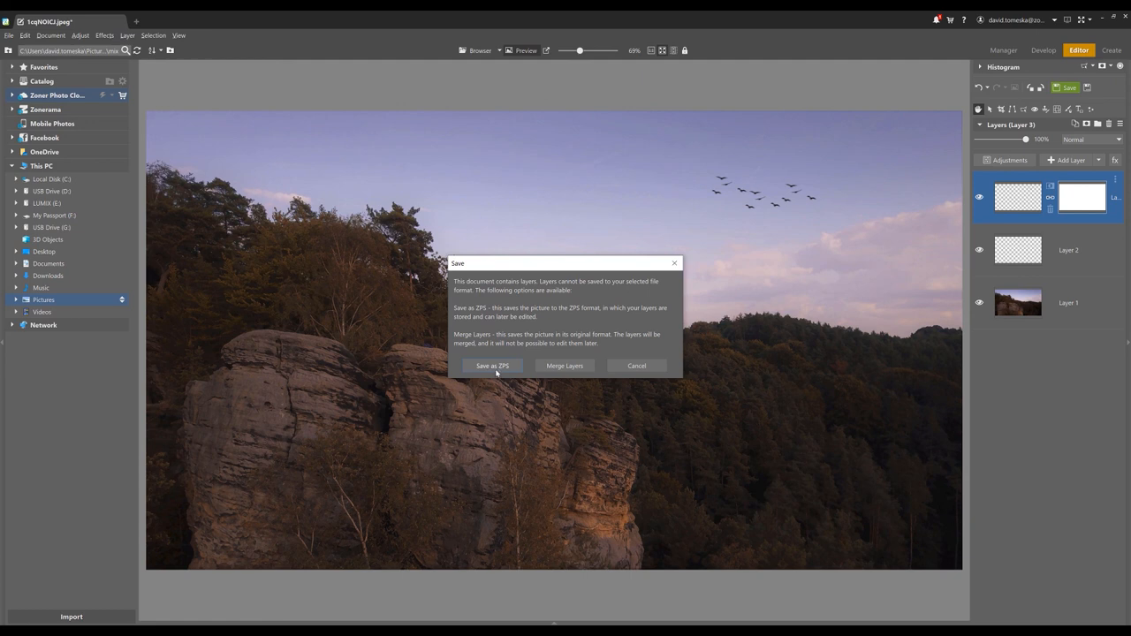
mouse_move(545, 353)
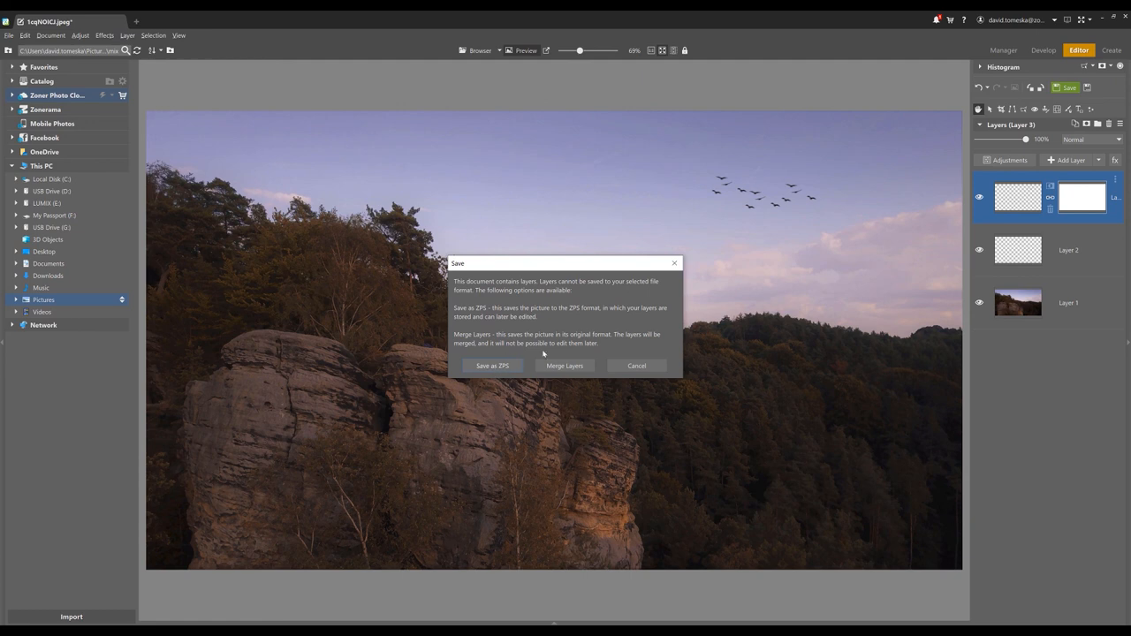